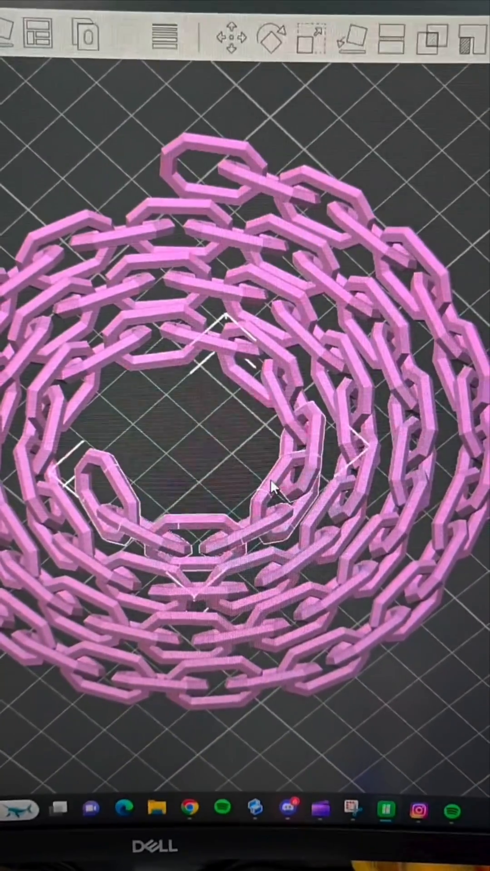
Bring up the context menu for the pink chain model on the build plate.
{"action": "right_click", "coordinate": [273, 494]}
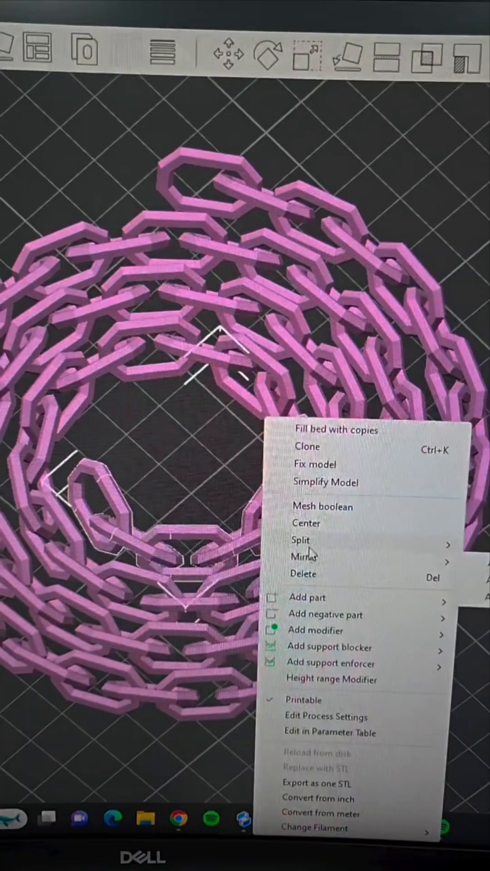